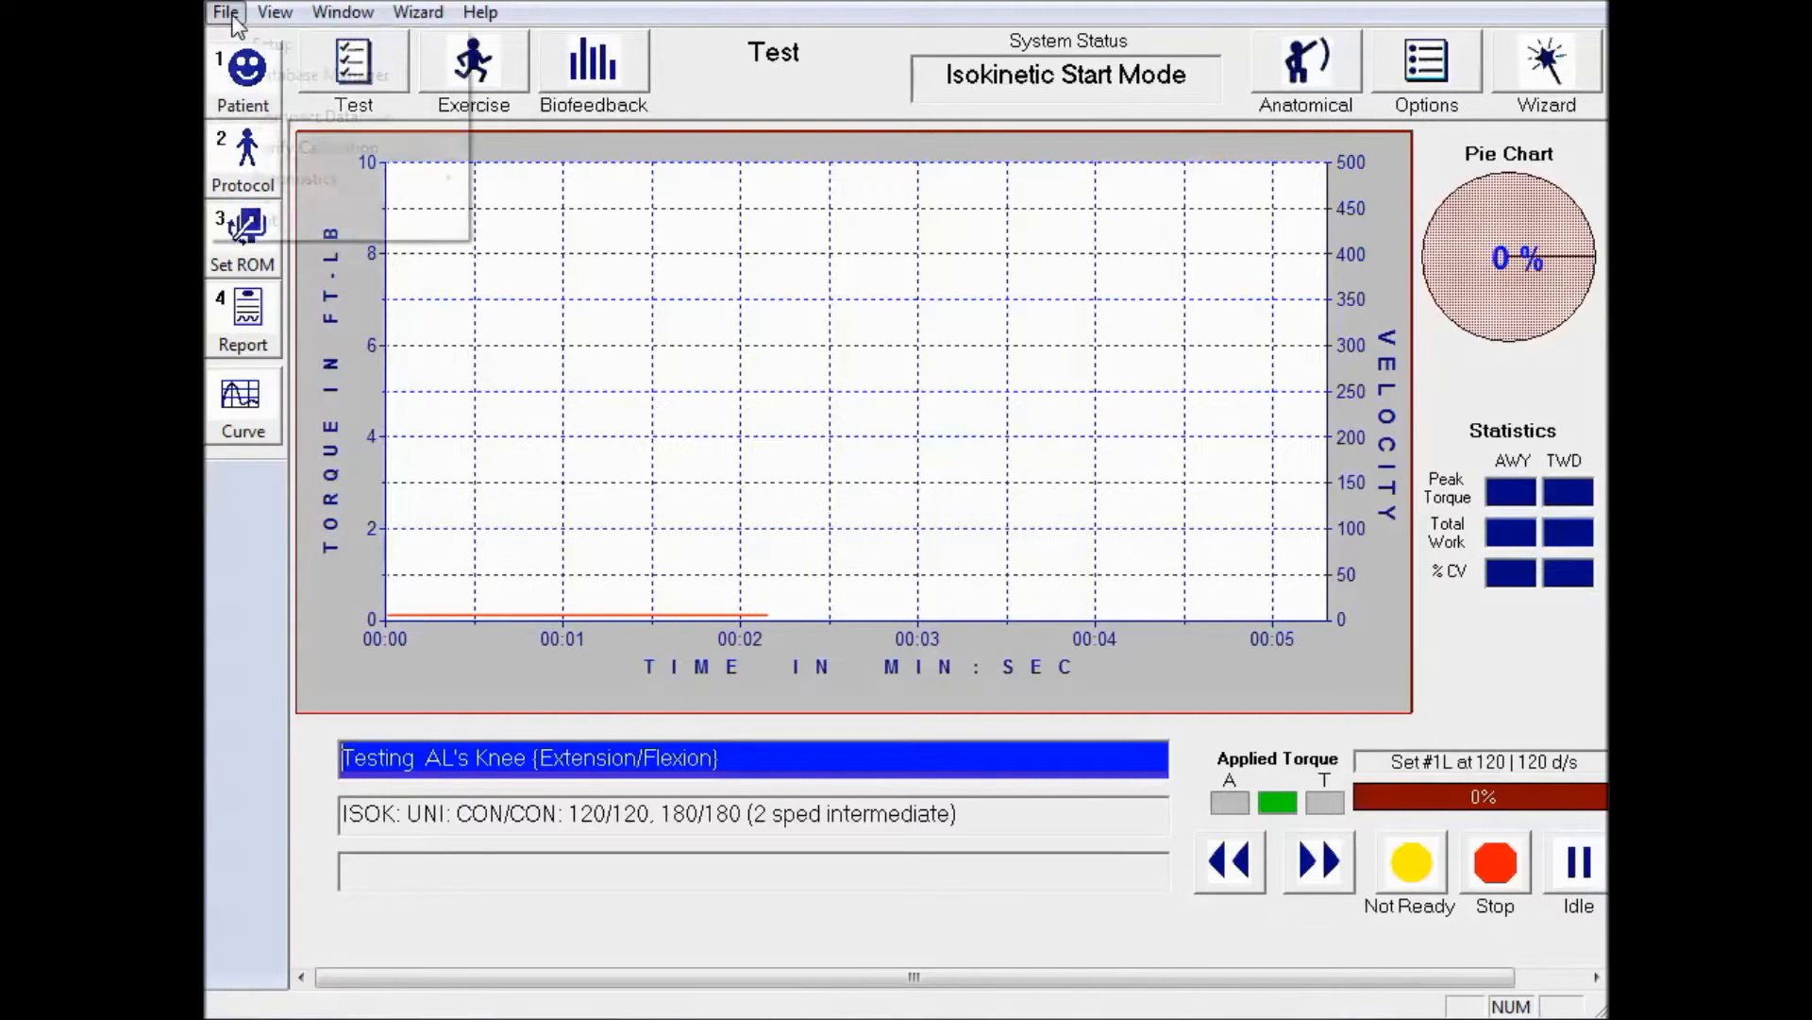
Go from the test screen to the calibration verification screen in Set ROM Limits mode
{"action": "left_click", "coordinate": [225, 12]}
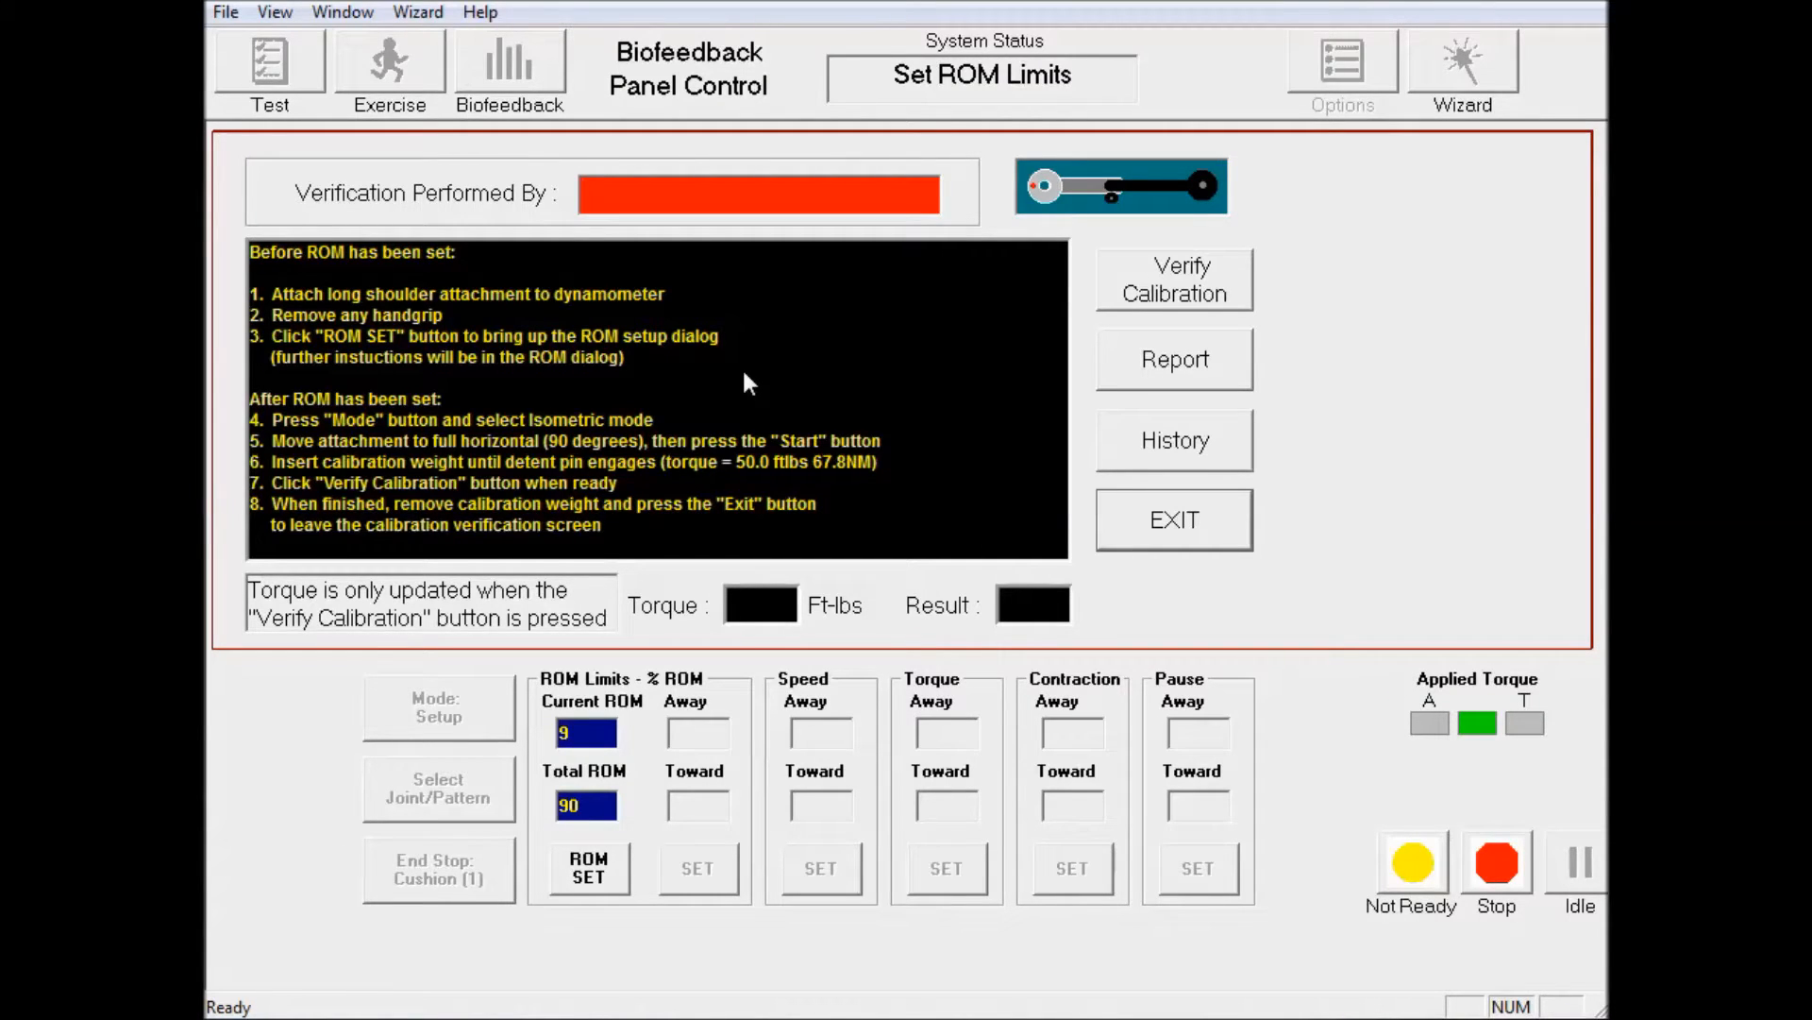
{"action": "mouse_move", "coordinate": [584, 763]}
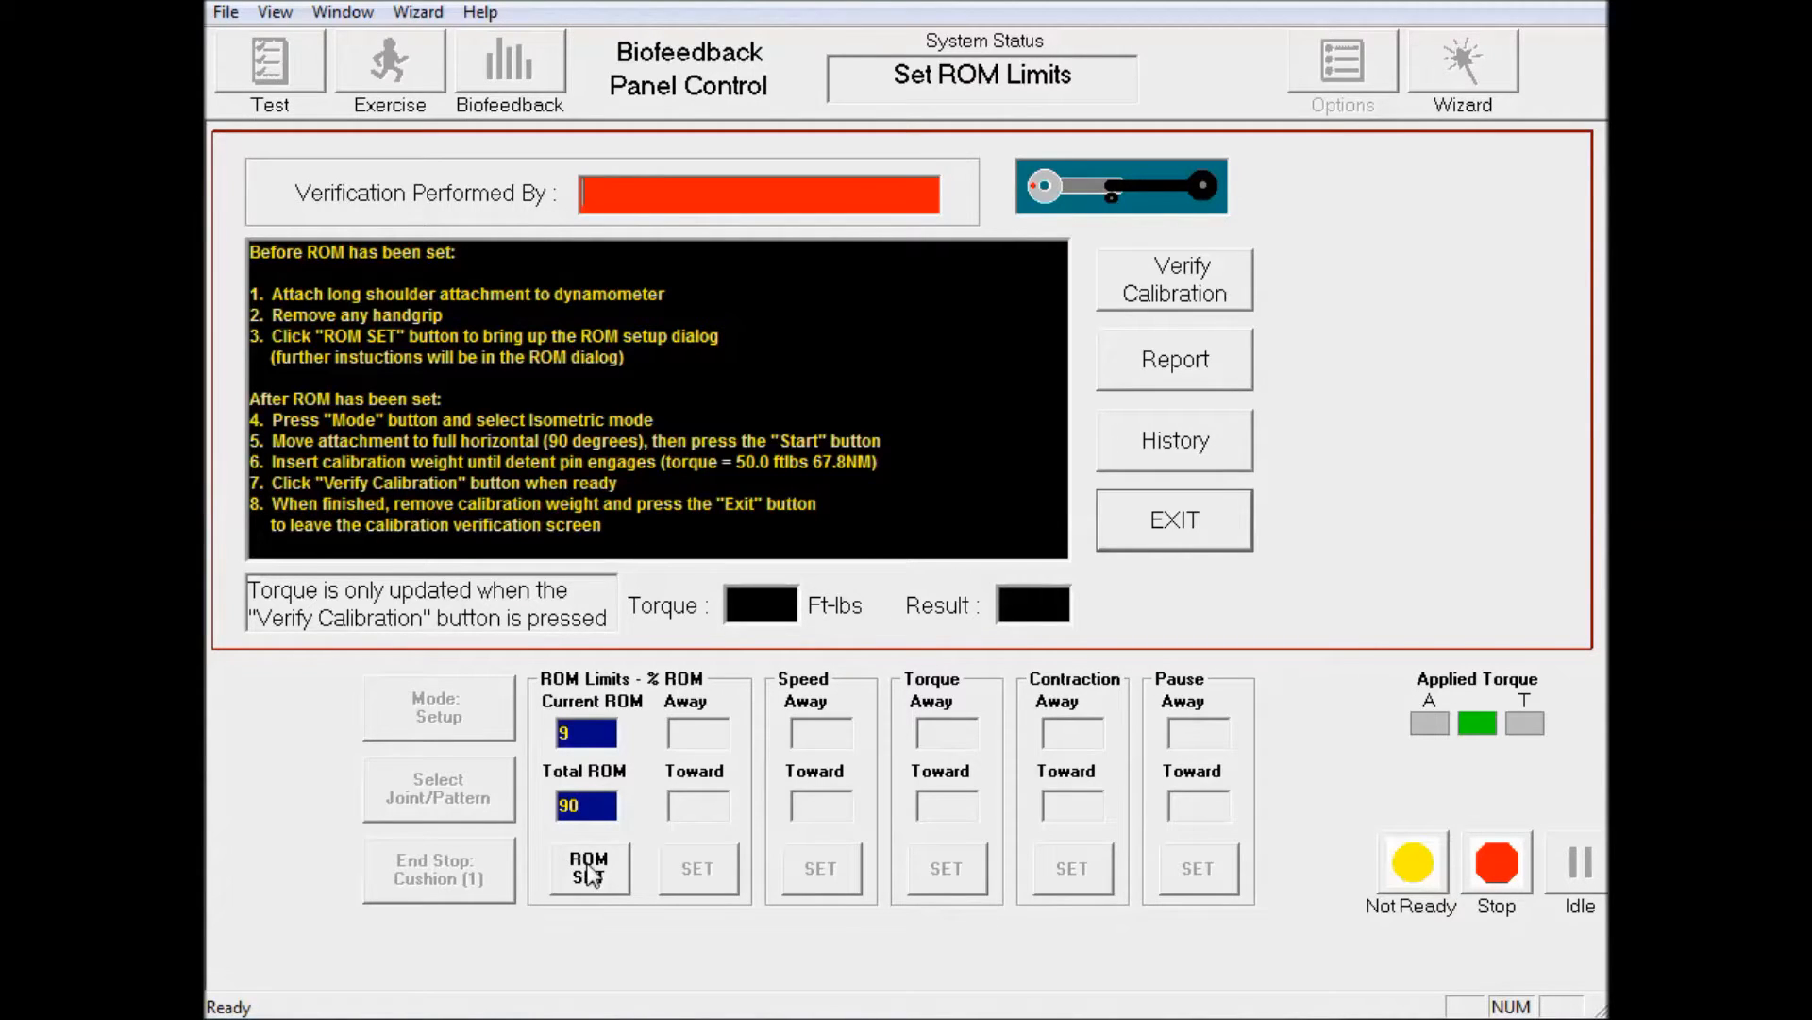
In ROM setup select the right side, clear old limits and set the toward limit
{"action": "left_click", "coordinate": [587, 866]}
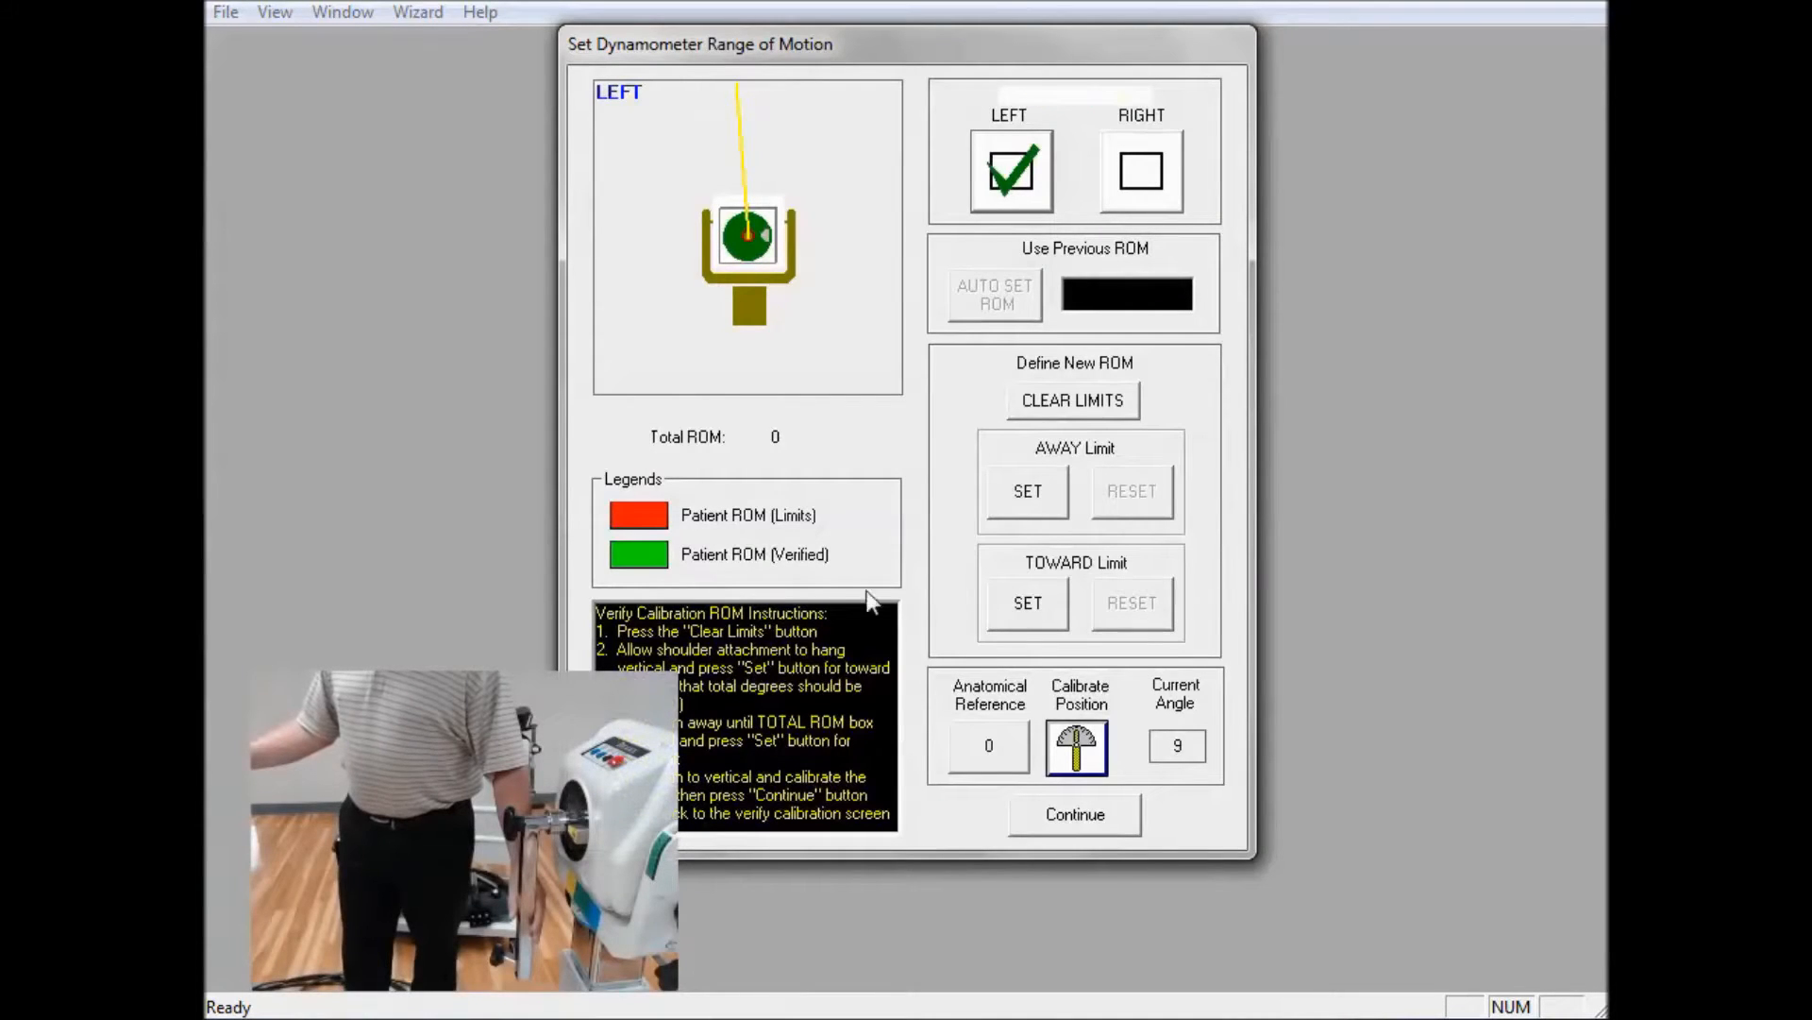
{"action": "left_click", "coordinate": [1140, 172]}
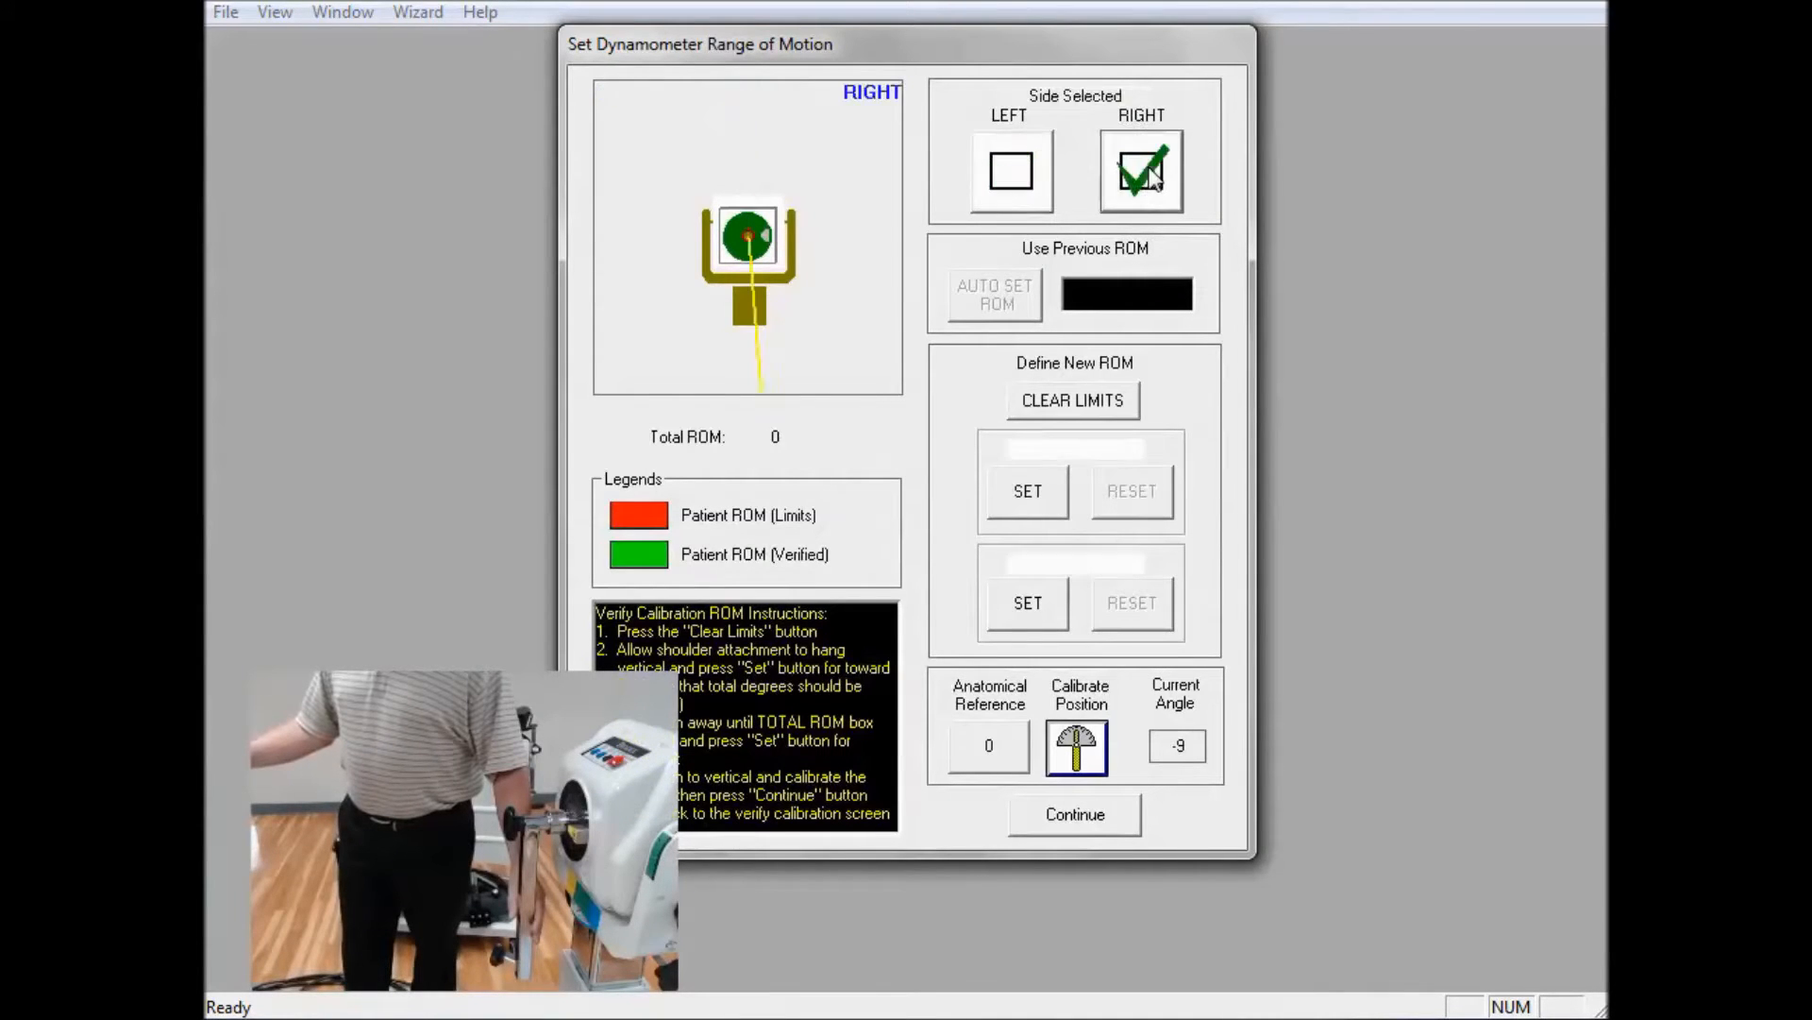
{"action": "mouse_move", "coordinate": [1084, 419]}
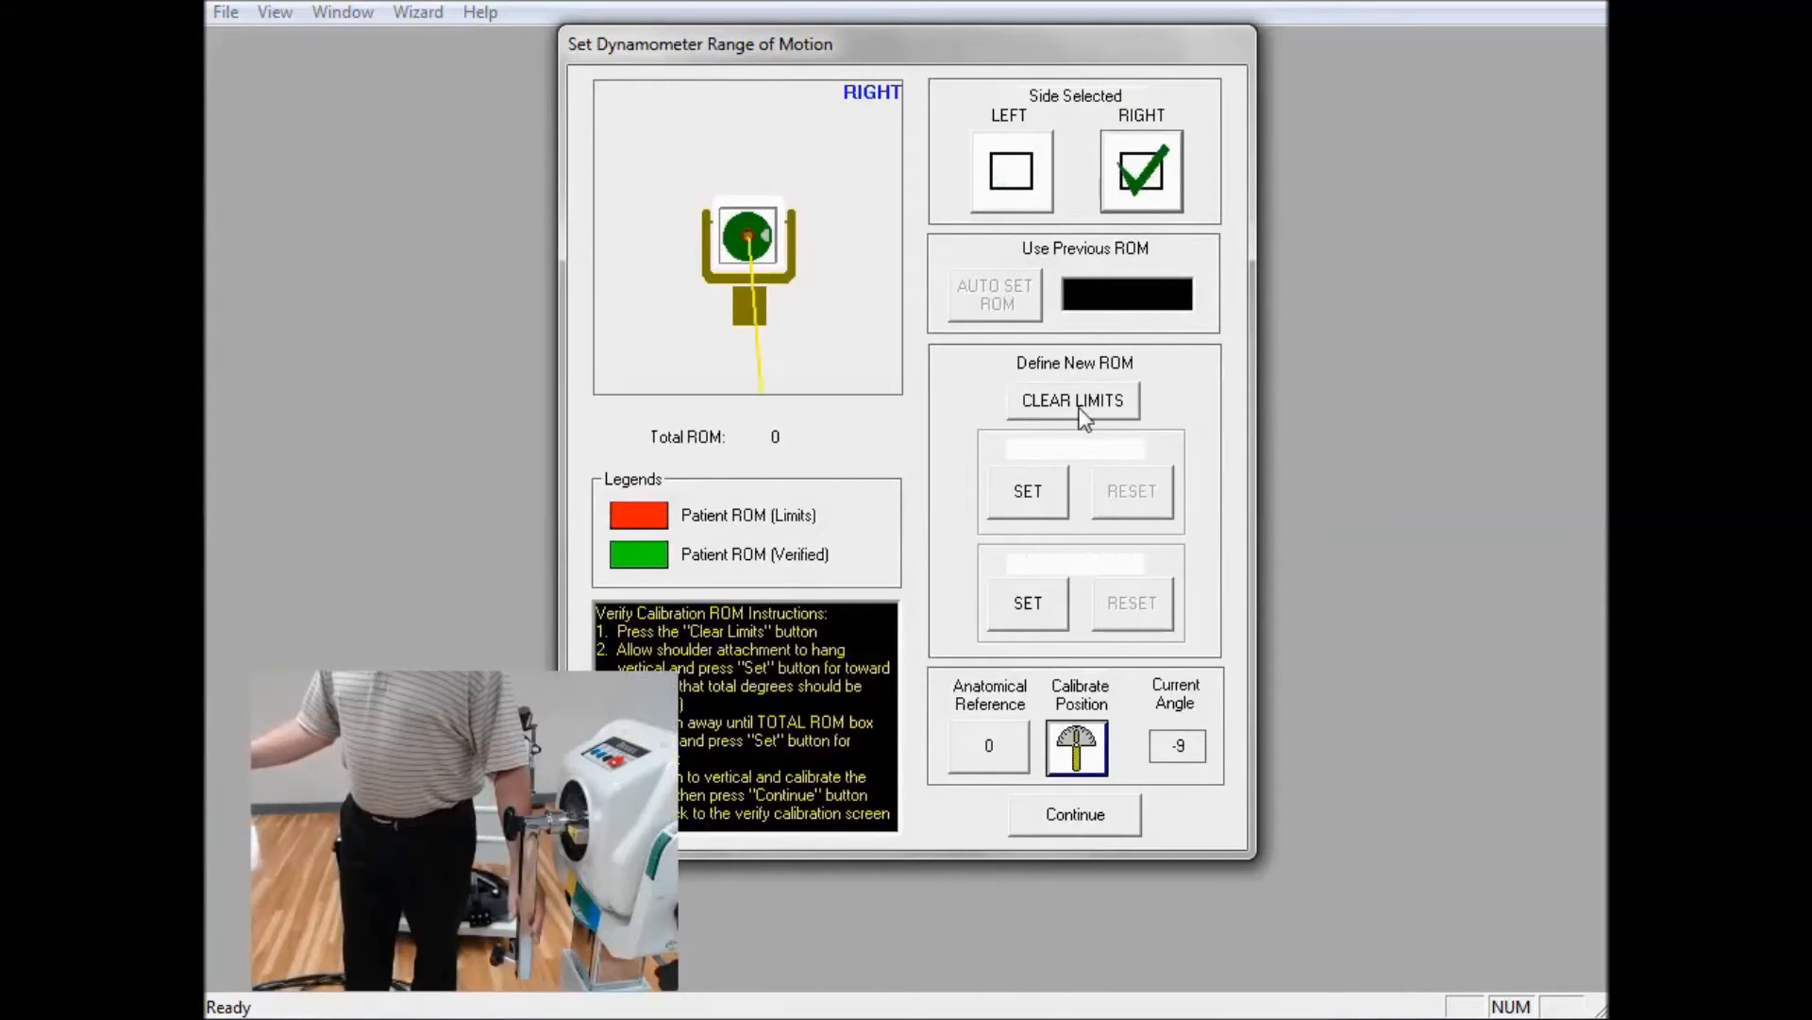
{"action": "left_click", "coordinate": [1072, 398]}
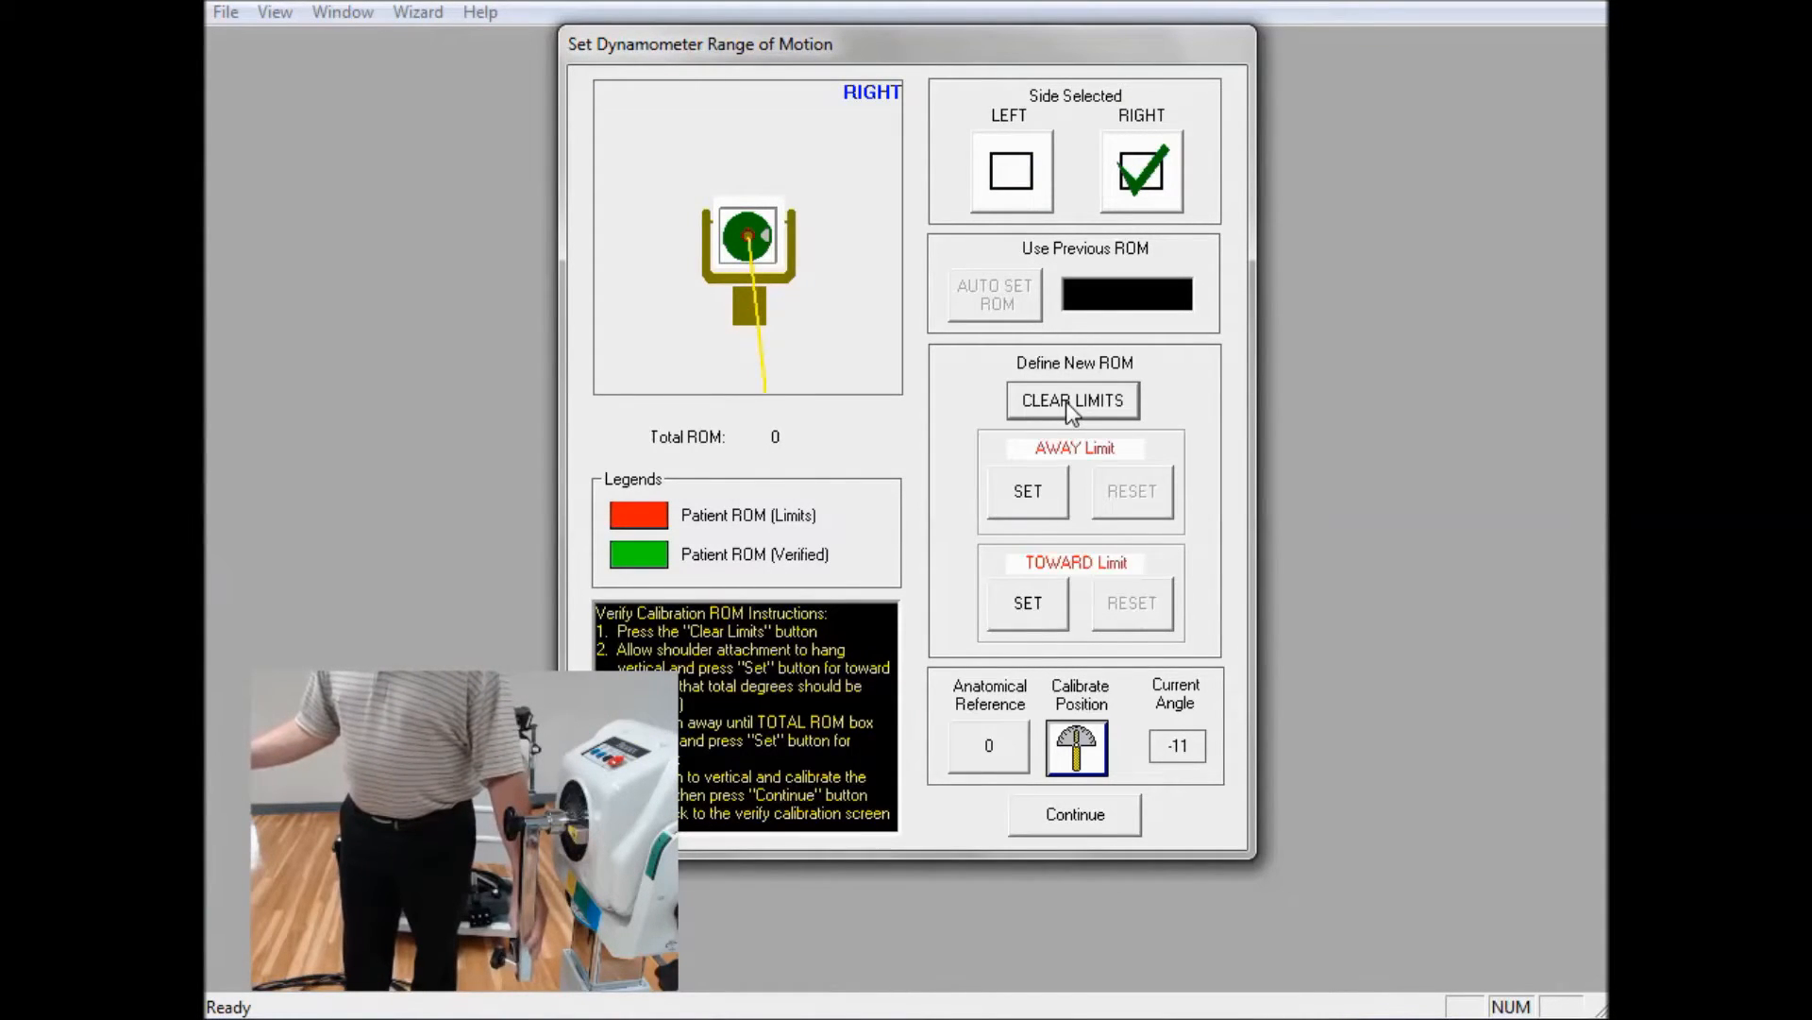
{"action": "mouse_move", "coordinate": [1029, 615]}
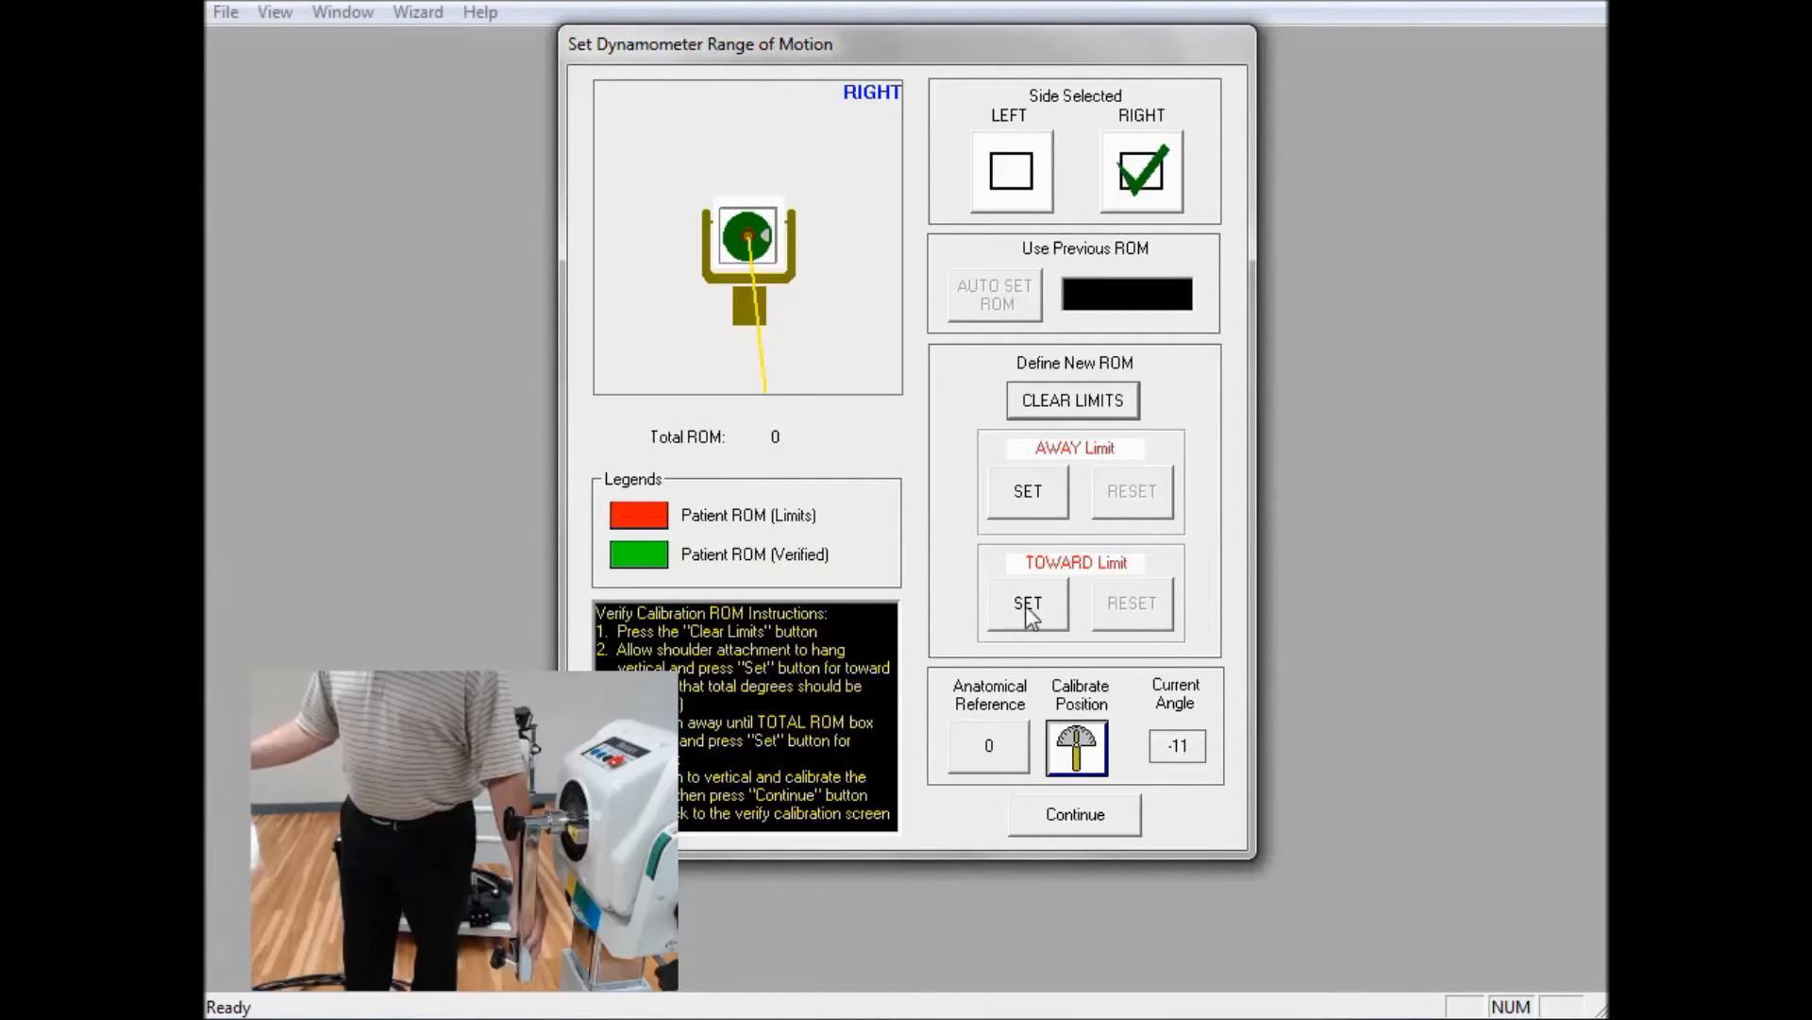
{"action": "left_click", "coordinate": [1027, 603]}
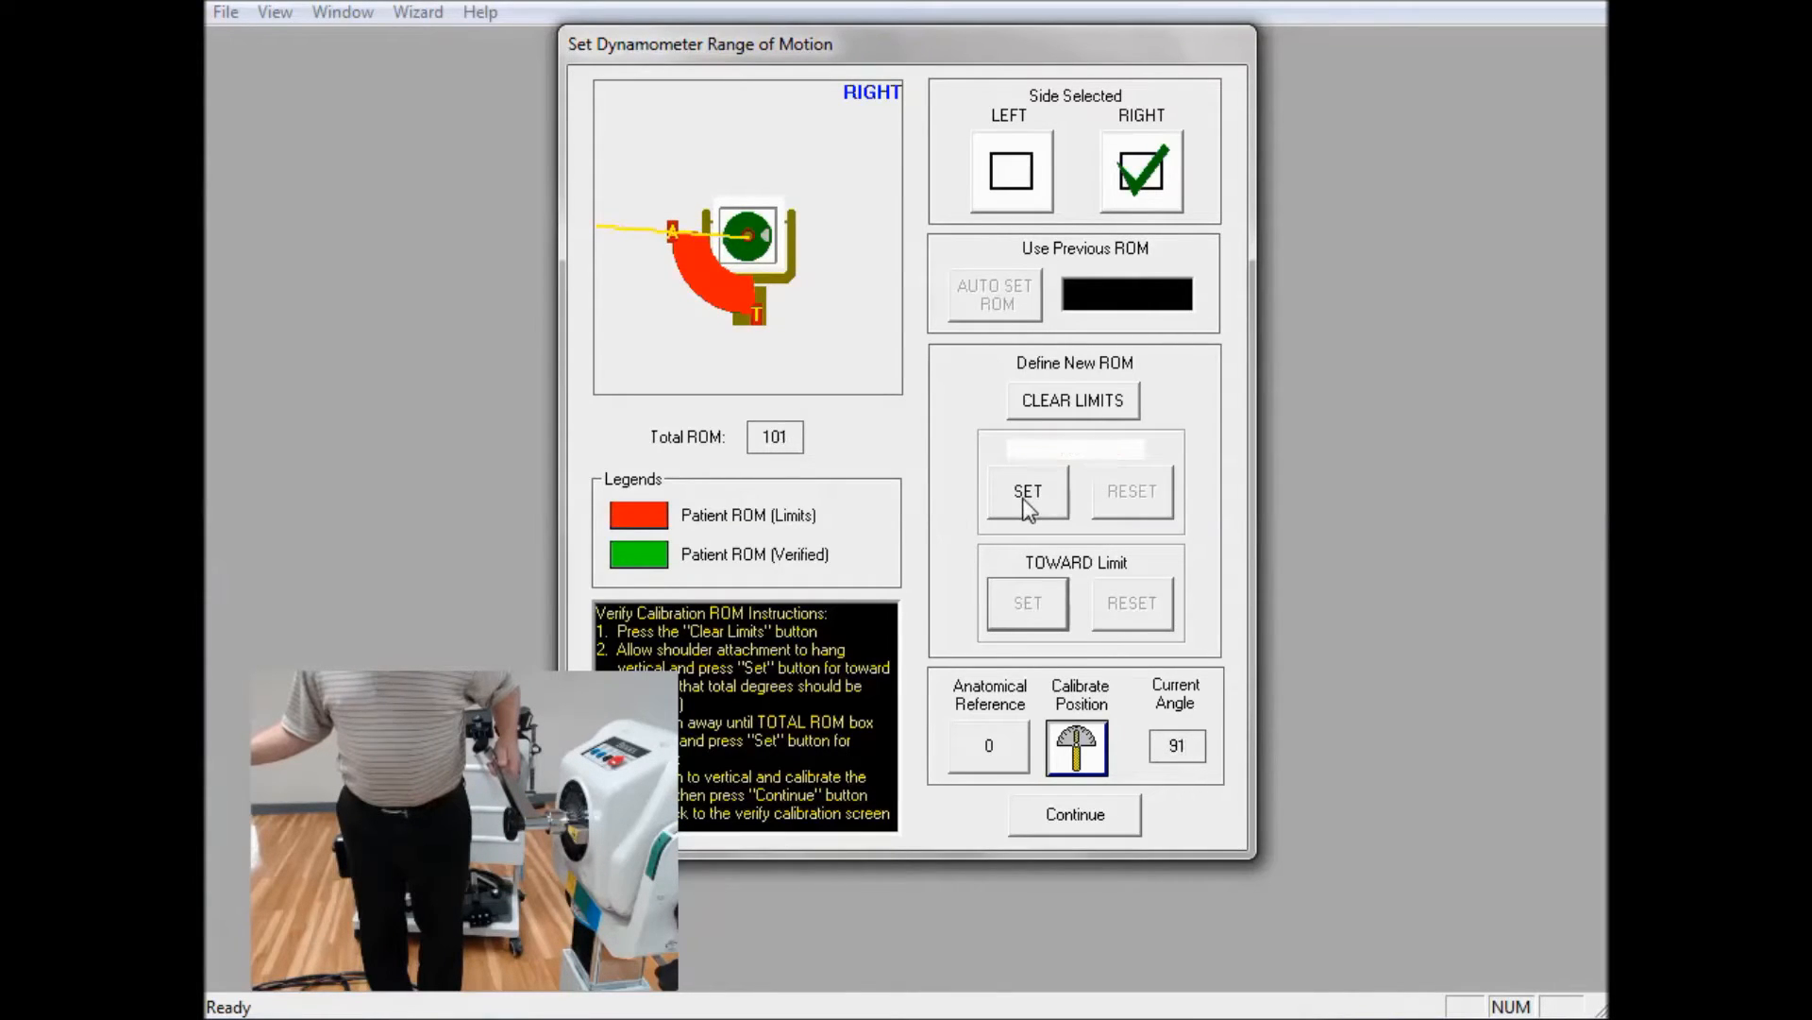
Set the away limit, calibrate position to zero and continue with 101-degree total ROM
{"action": "left_click", "coordinate": [1027, 491]}
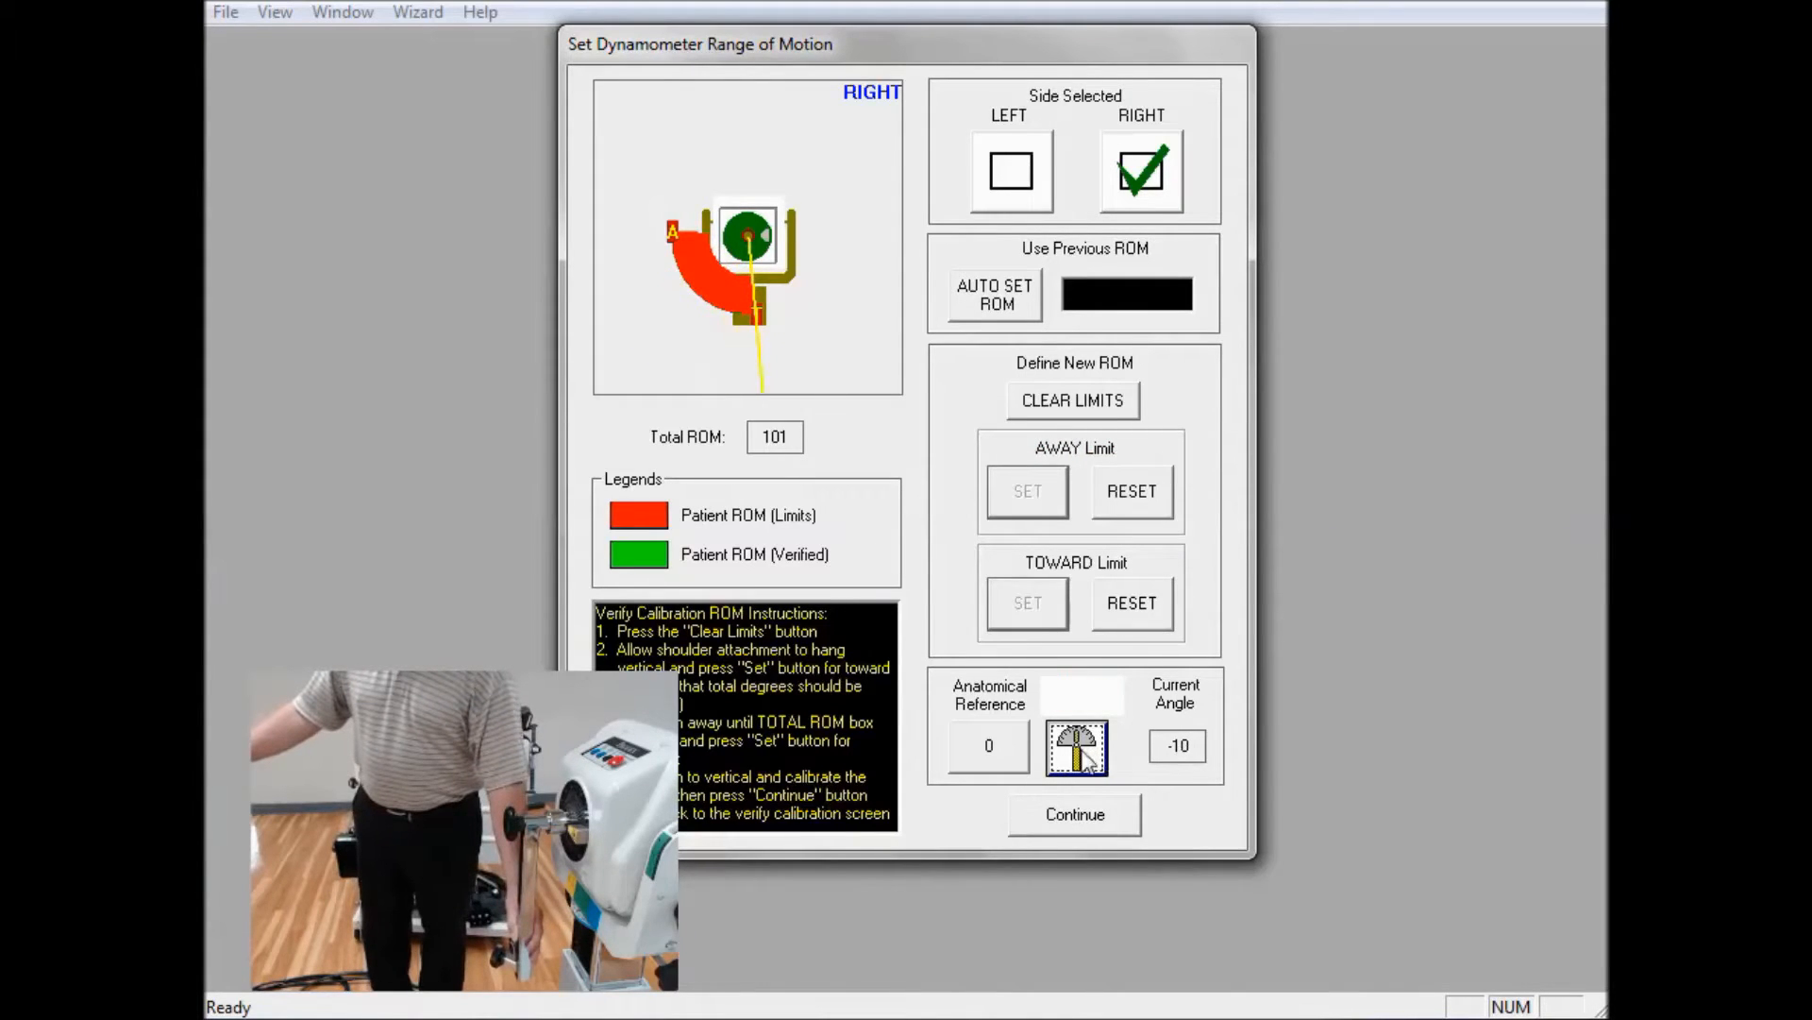
{"action": "left_click", "coordinate": [1074, 745]}
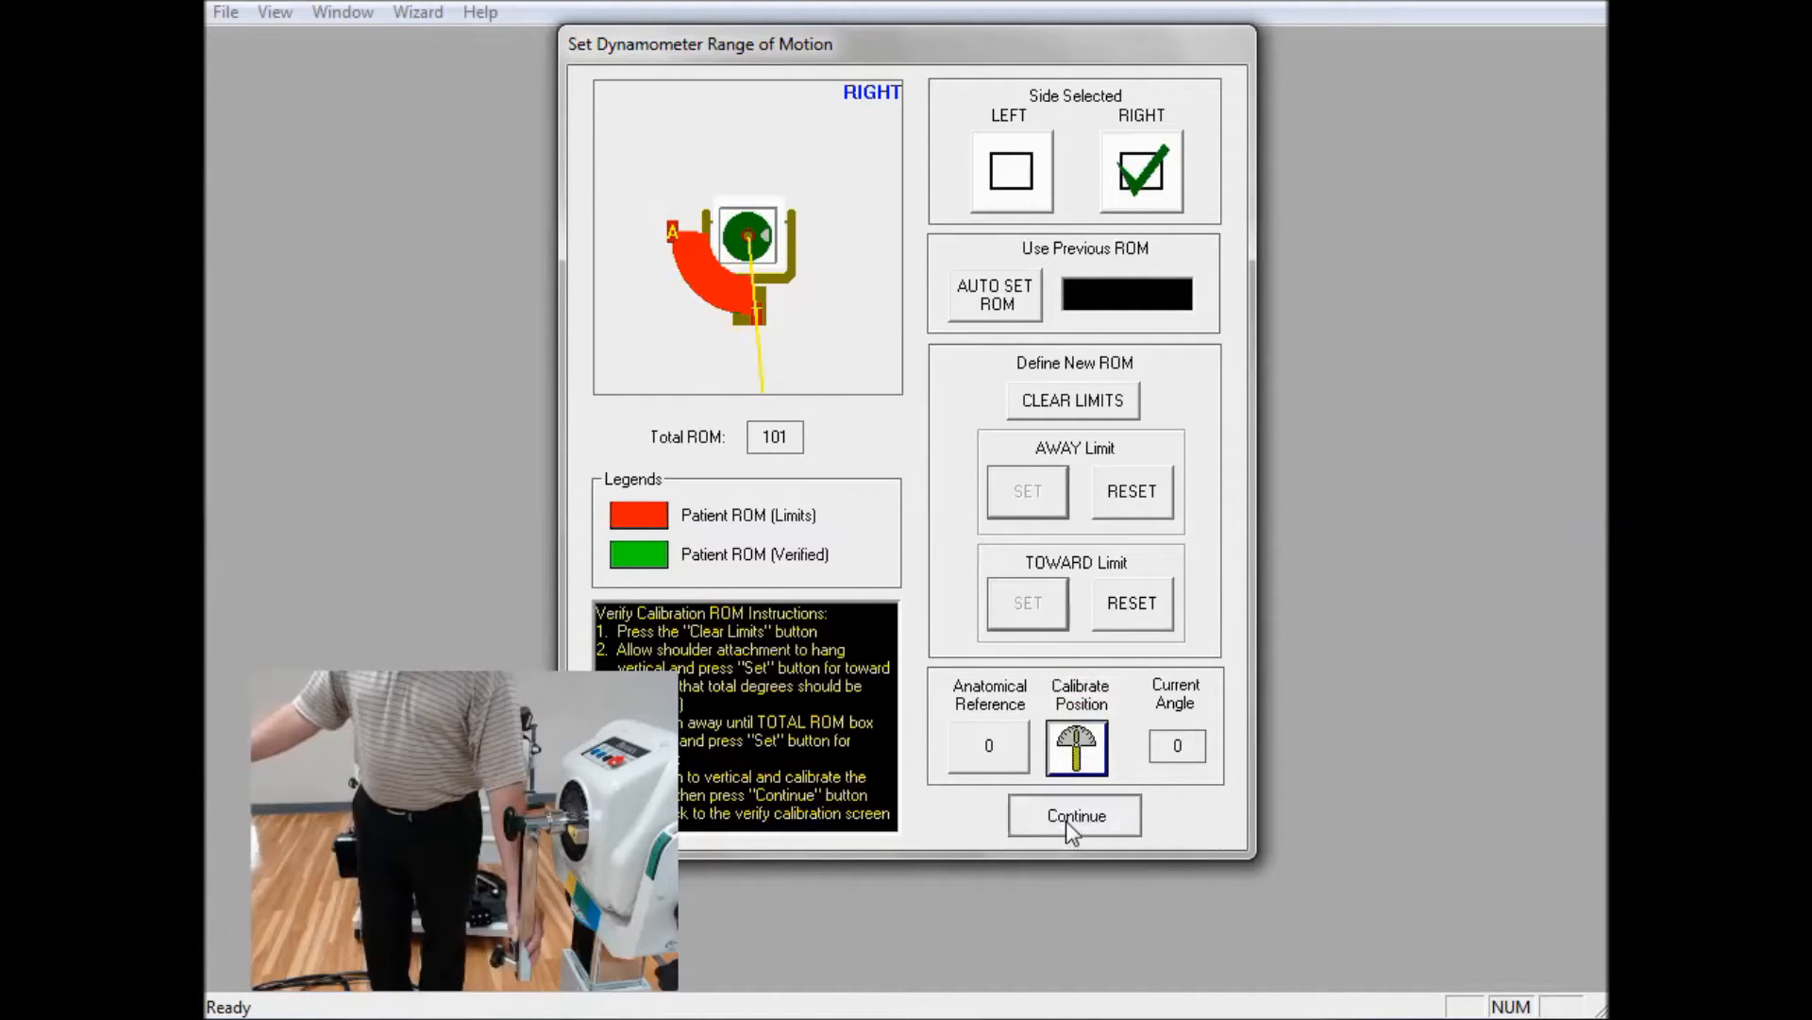
{"action": "left_click", "coordinate": [1072, 816]}
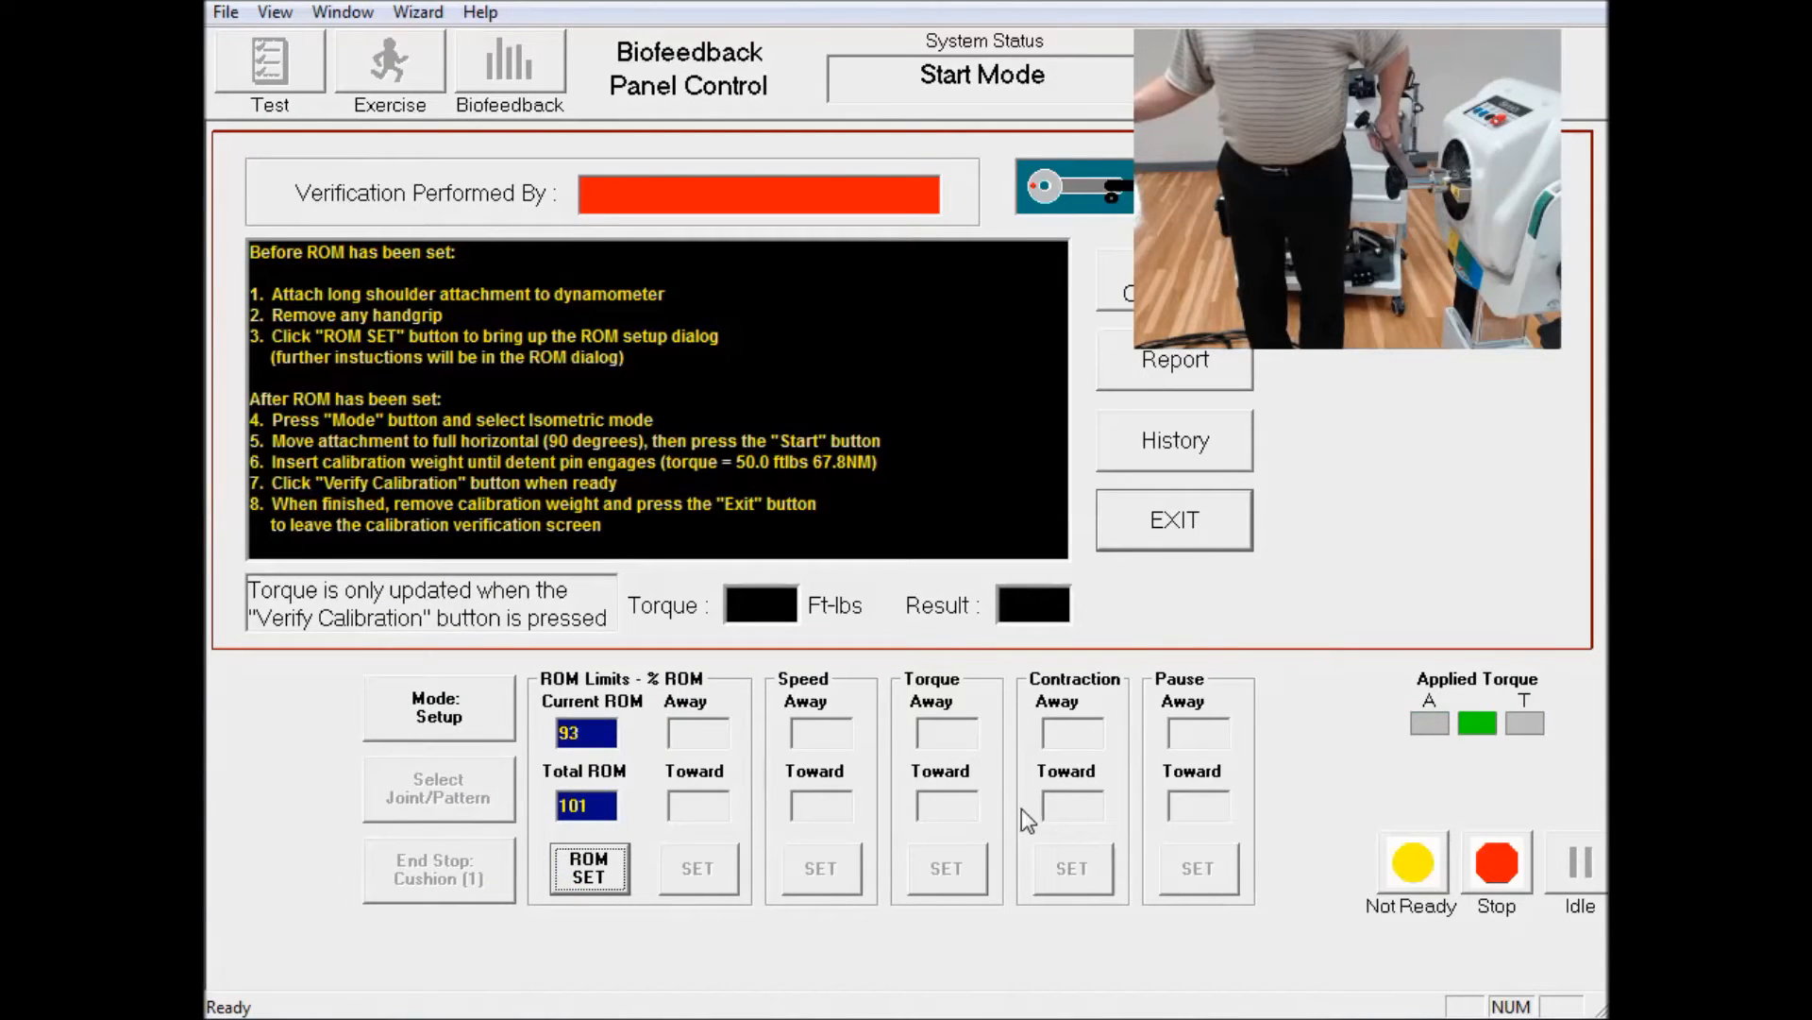
{"action": "mouse_move", "coordinate": [477, 725]}
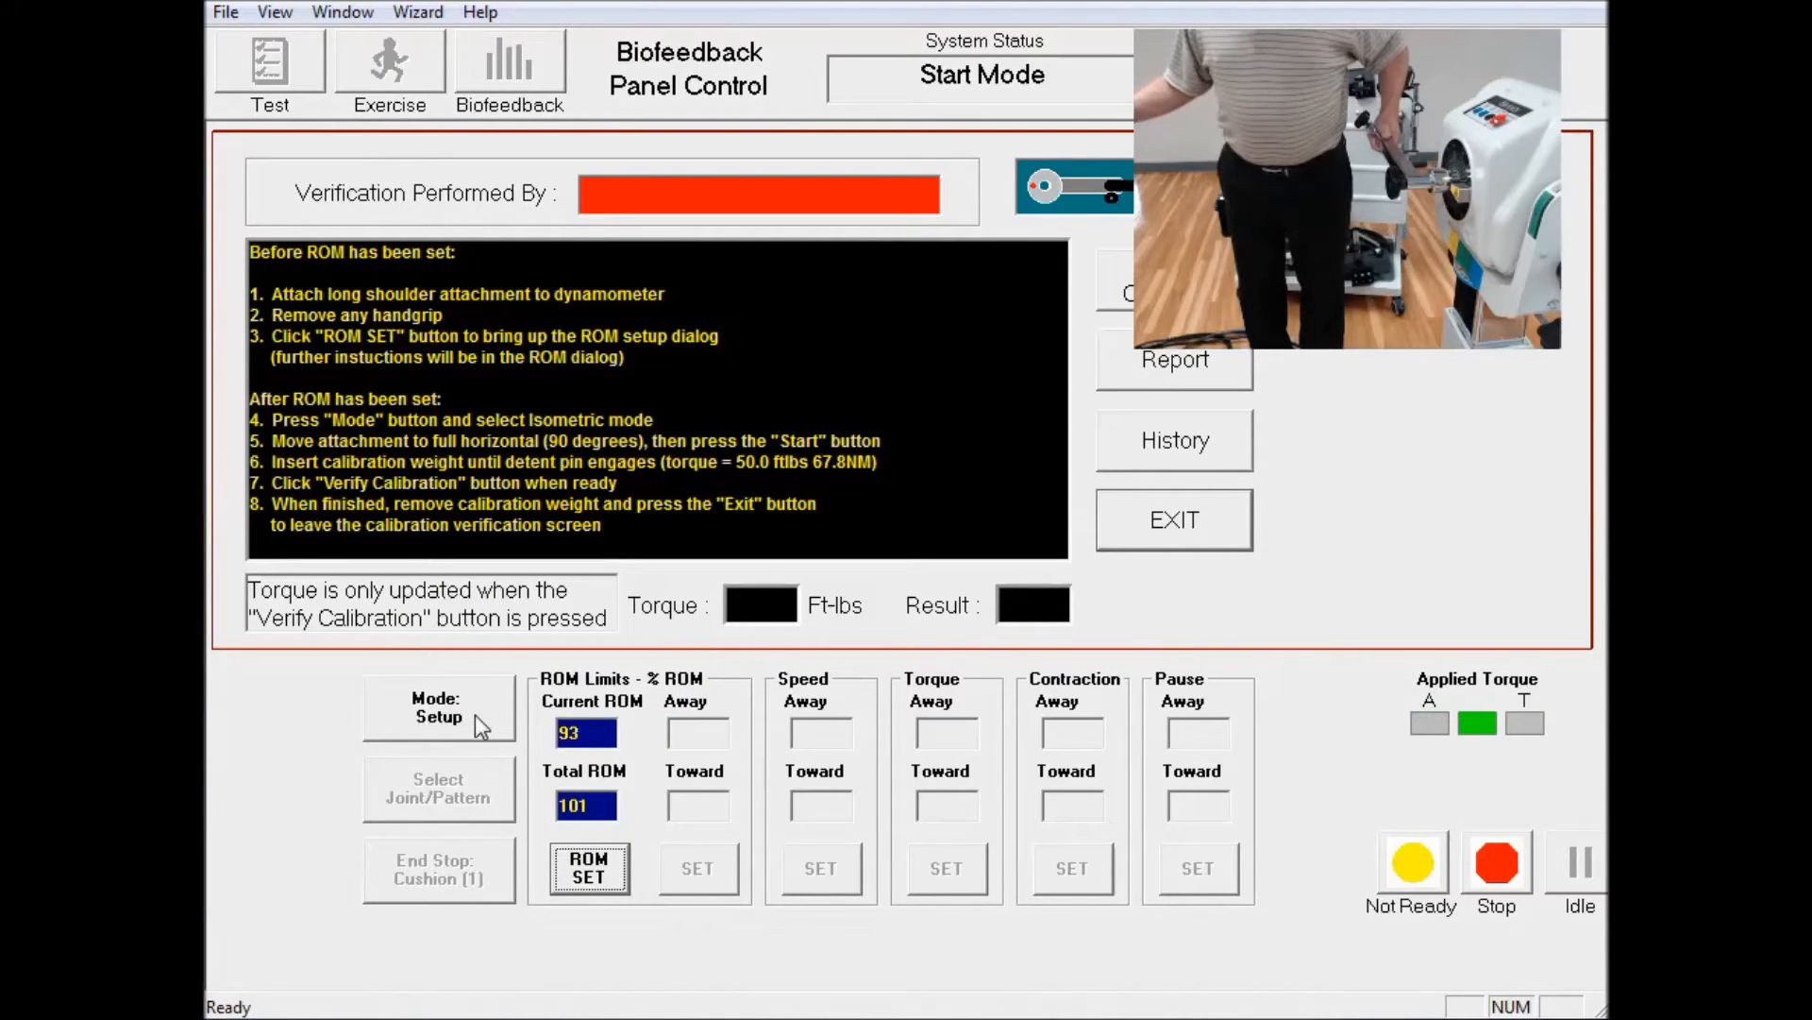
Switch the dynamometer to isometric mode and start it
{"action": "left_click", "coordinate": [436, 706]}
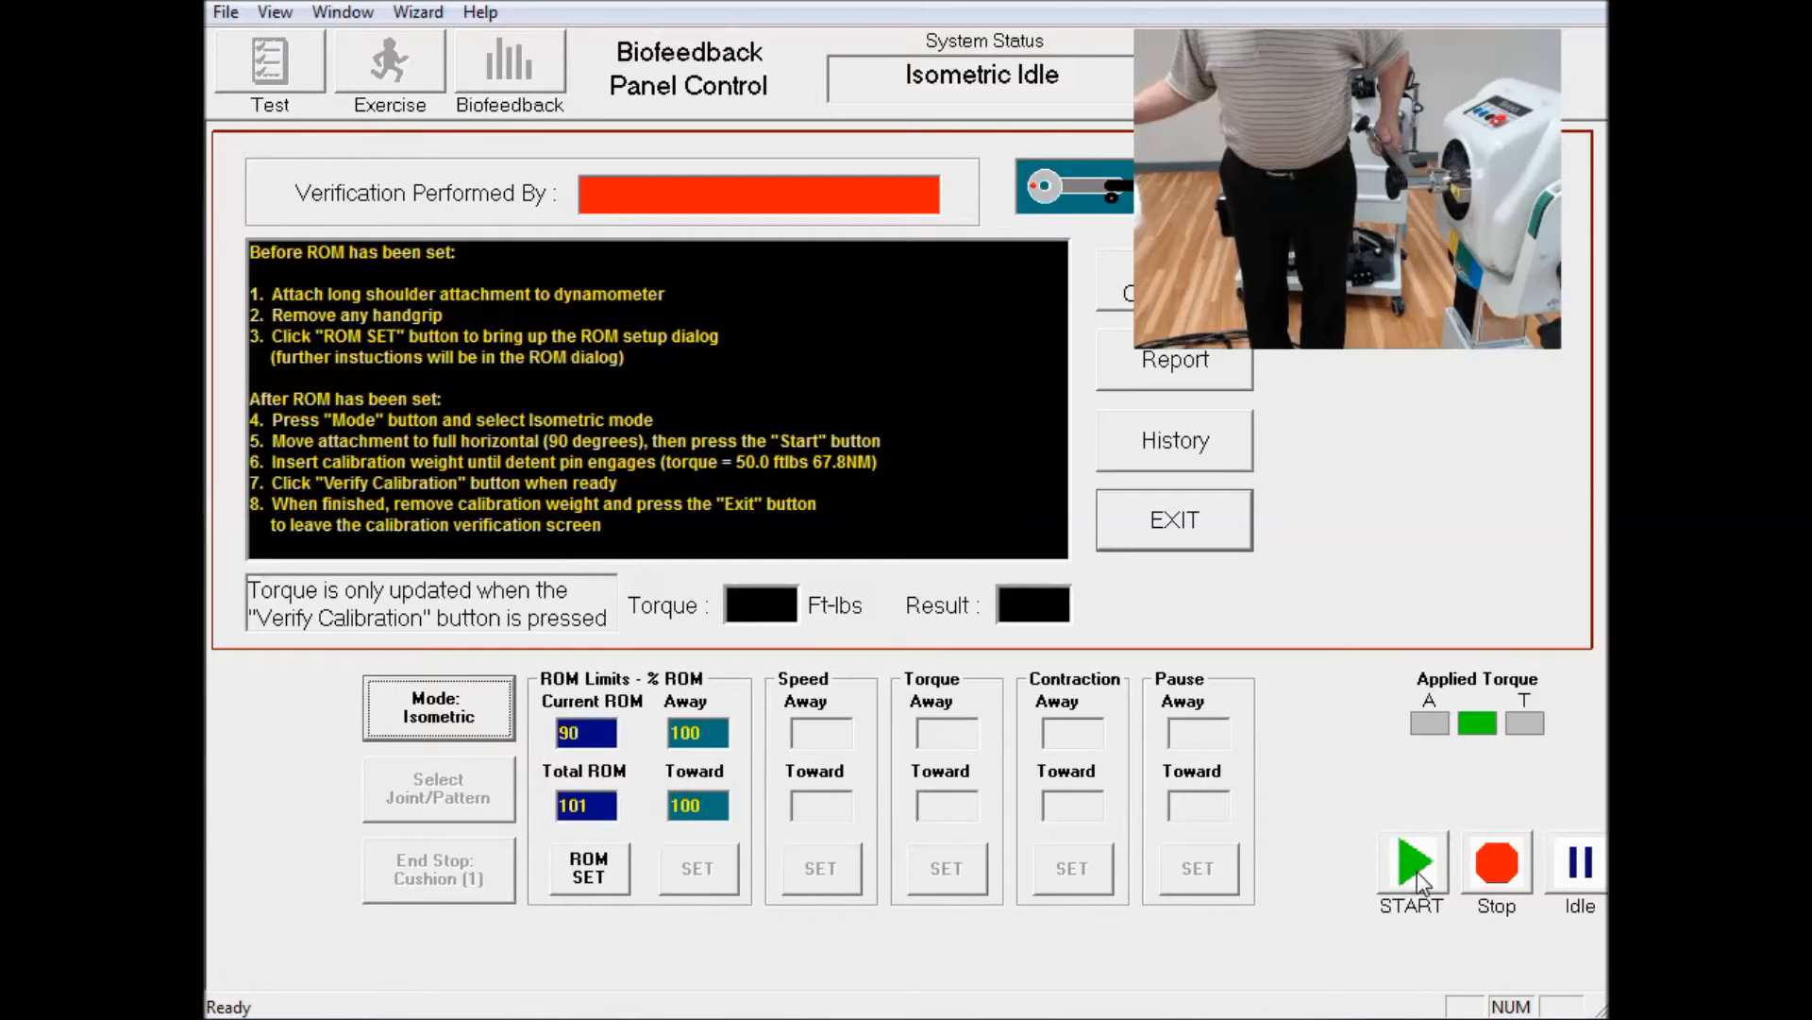
{"action": "left_click", "coordinate": [1411, 861]}
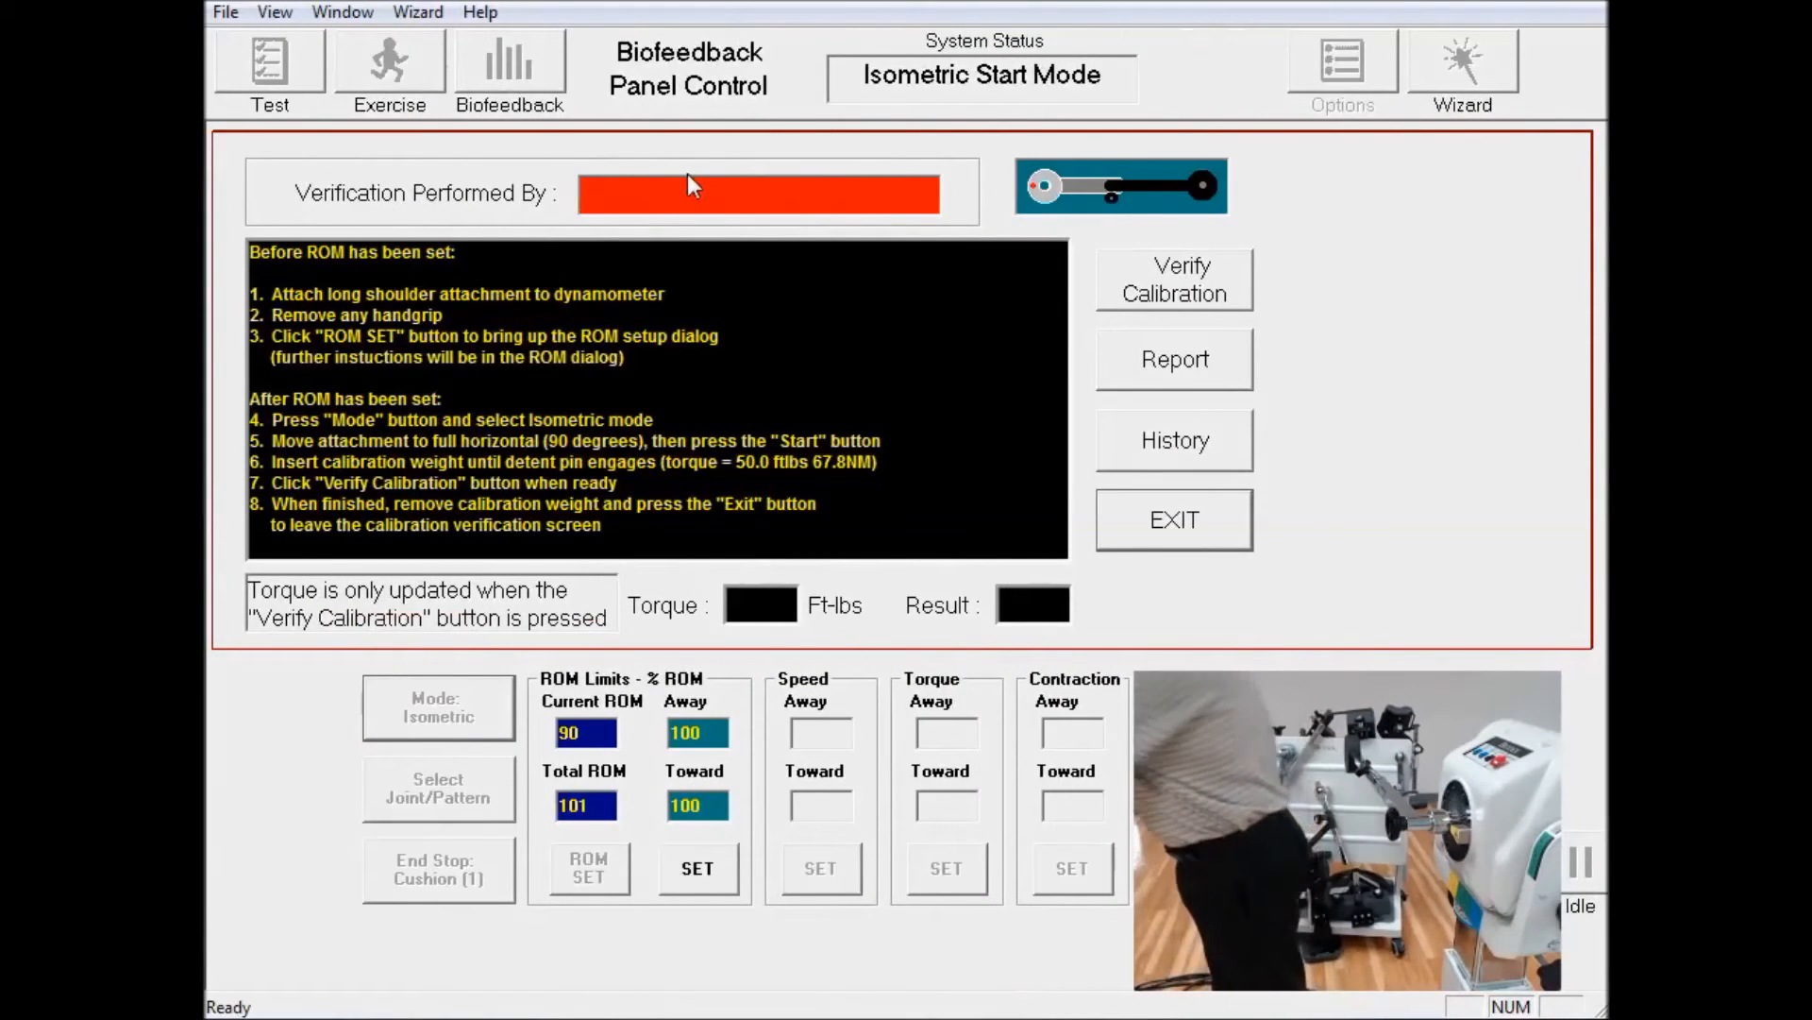
Enter initials 'sr' as verifier and verify calibration, yielding 50 ft-lbs VALID
{"action": "type", "text": "sr"}
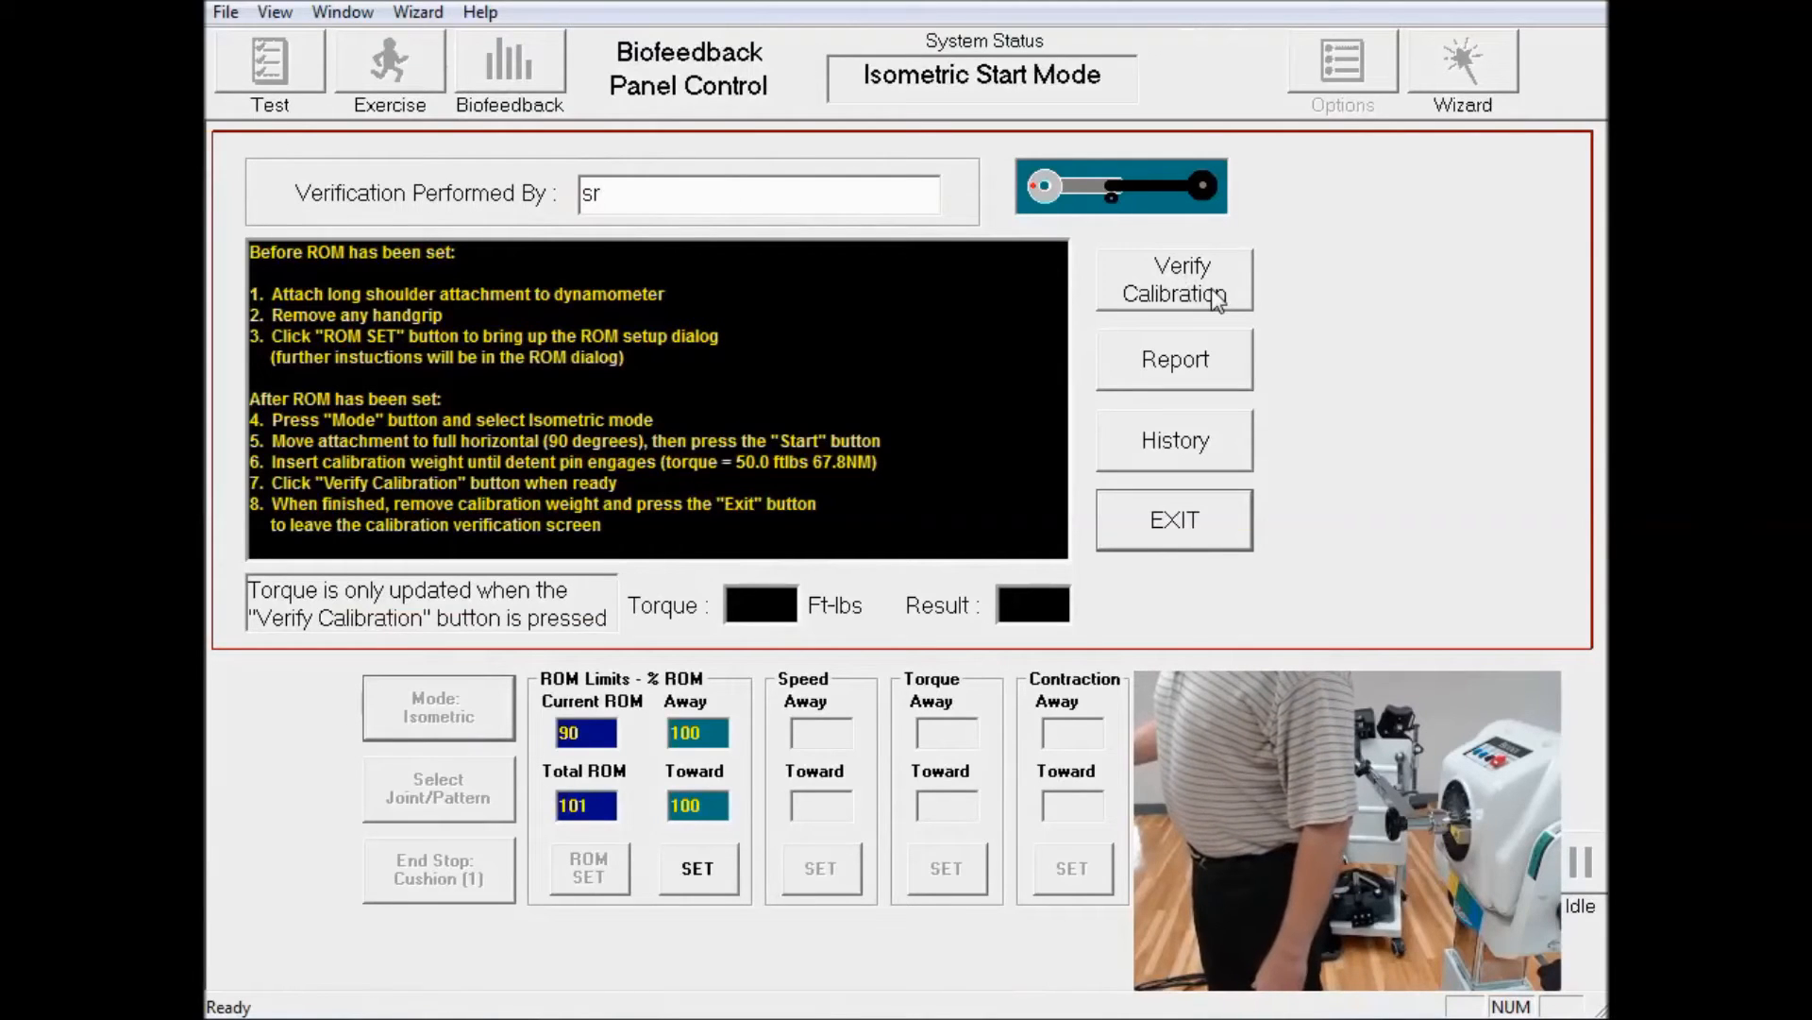
{"action": "left_click", "coordinate": [1173, 279]}
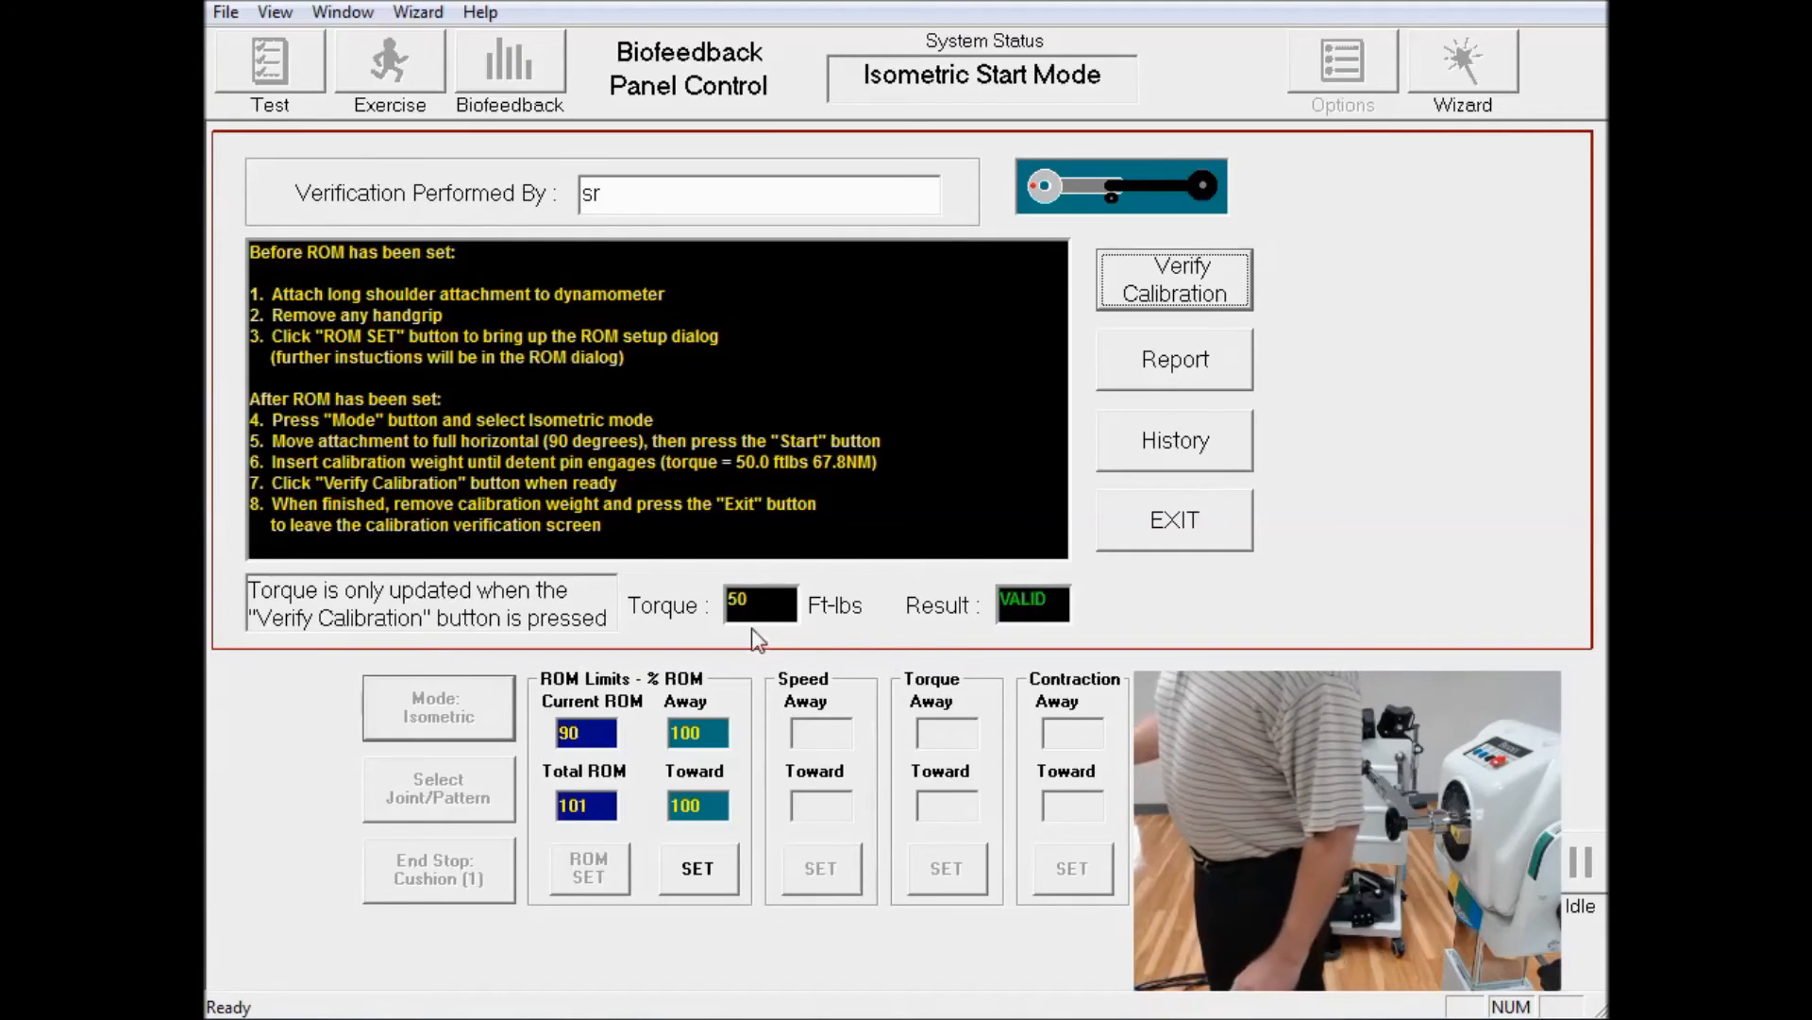
{"action": "mouse_move", "coordinate": [1027, 632]}
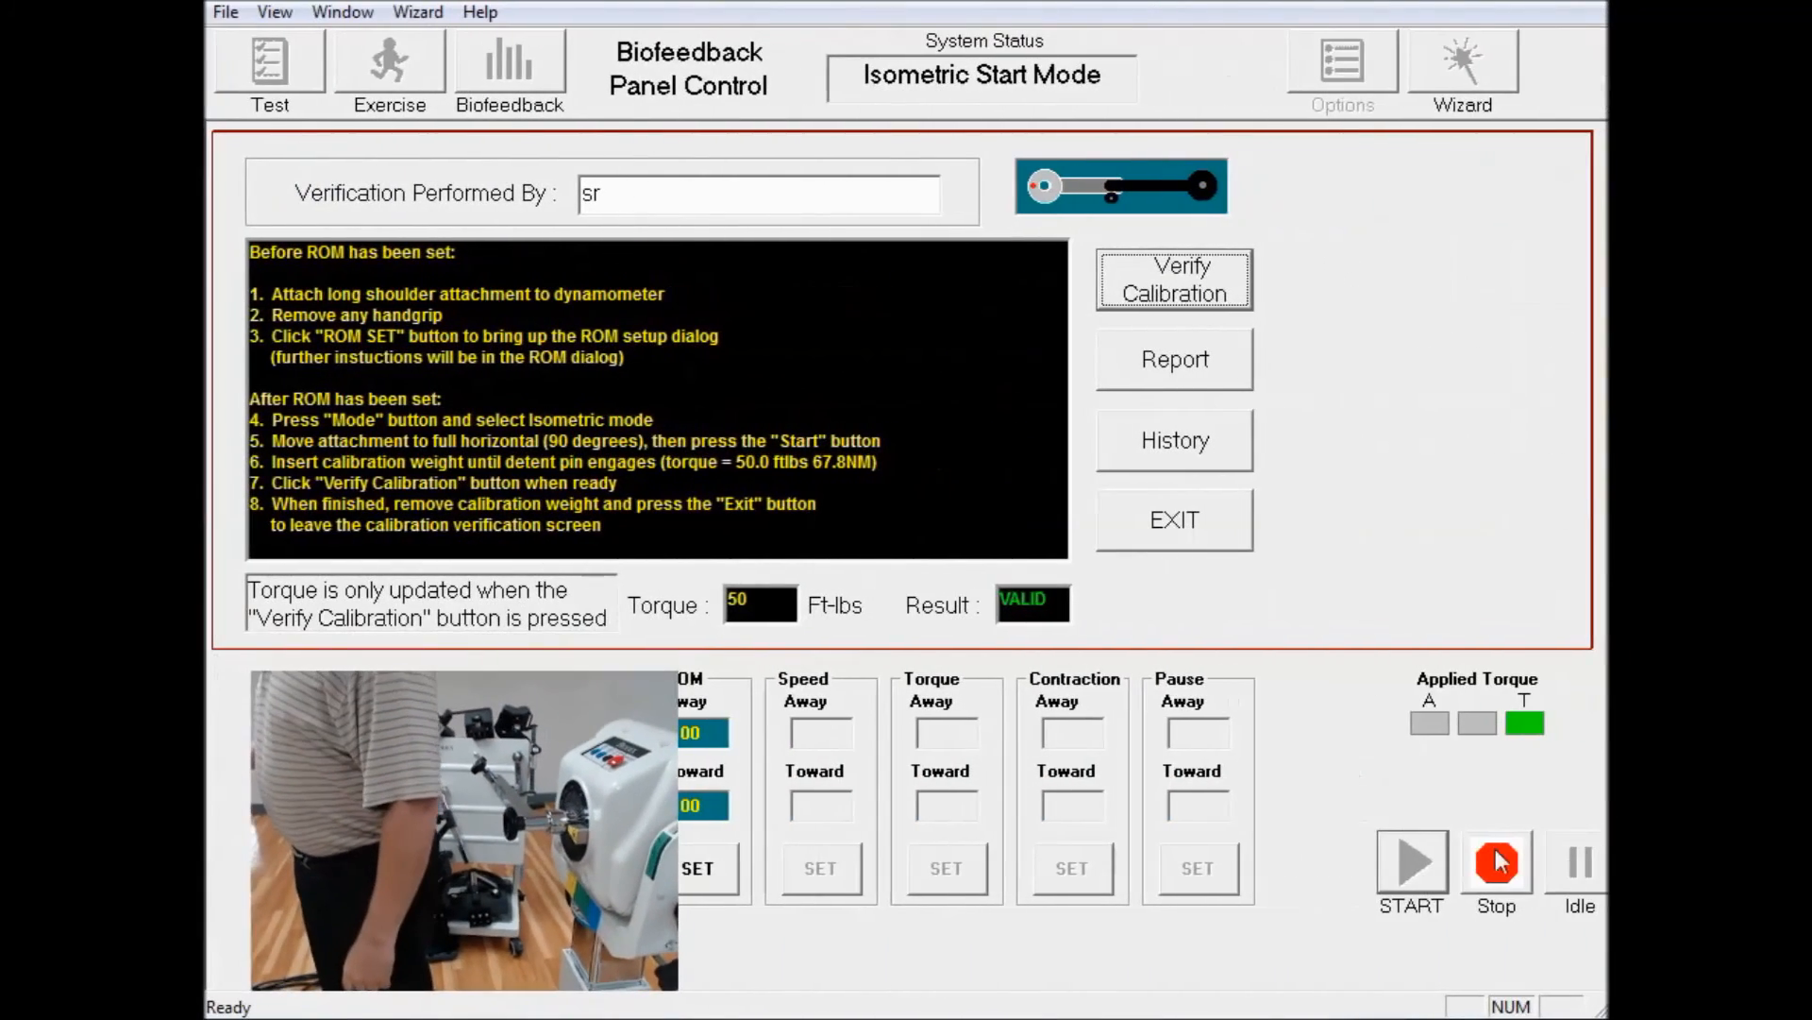
Stop the isometric run so system status returns to Isometric Idle
{"action": "left_click", "coordinate": [1496, 861]}
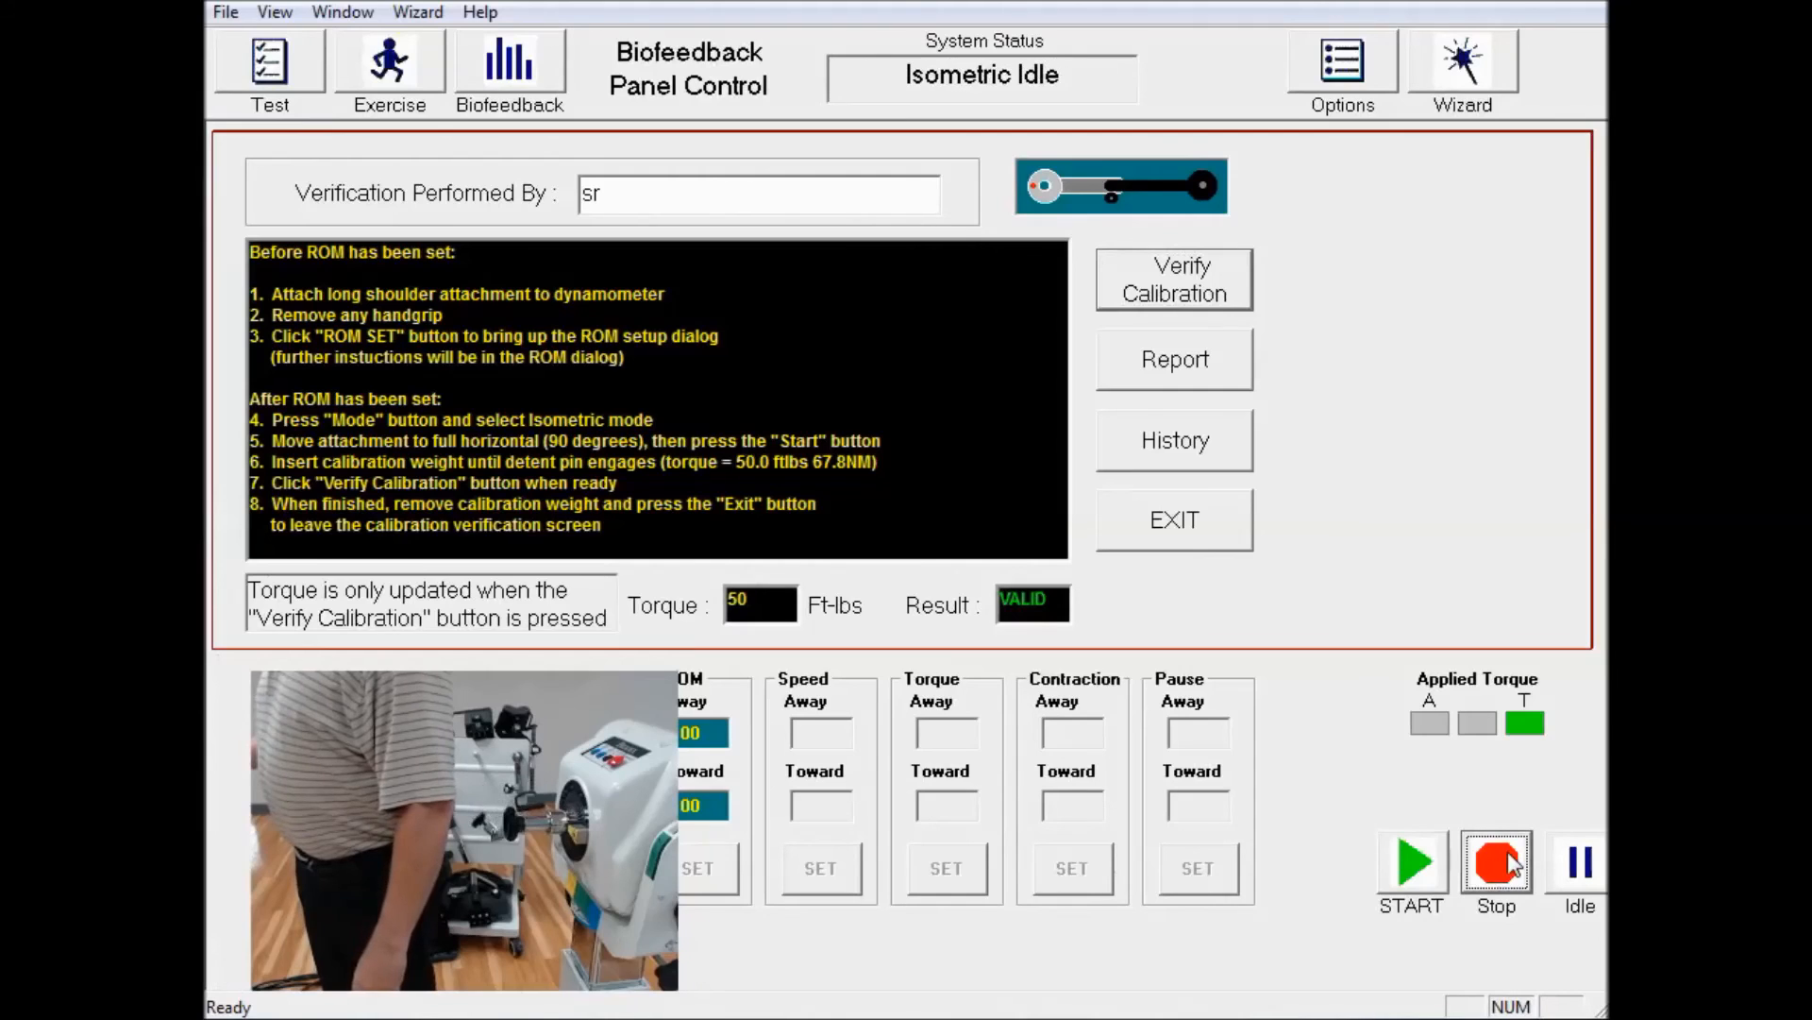